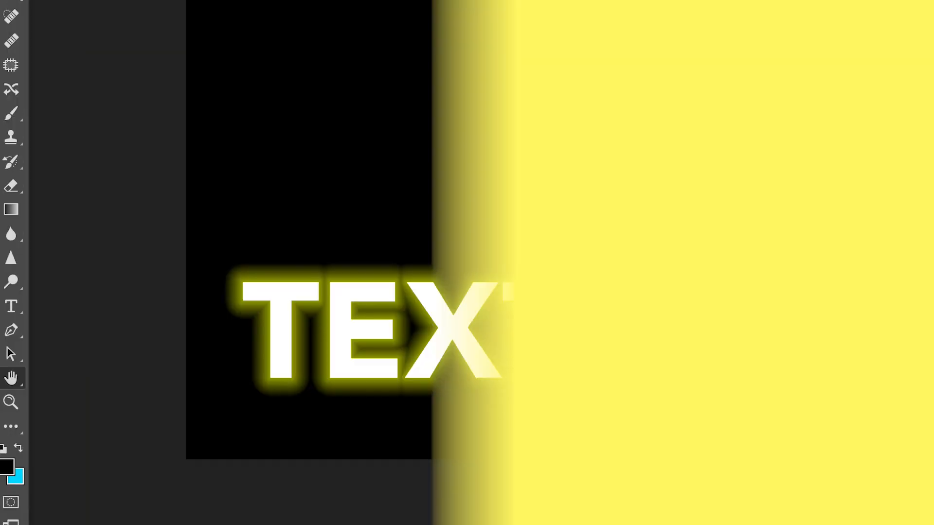
Bring up the context menu on the TEXT layer in the Layers panel.
left_click(860, 69)
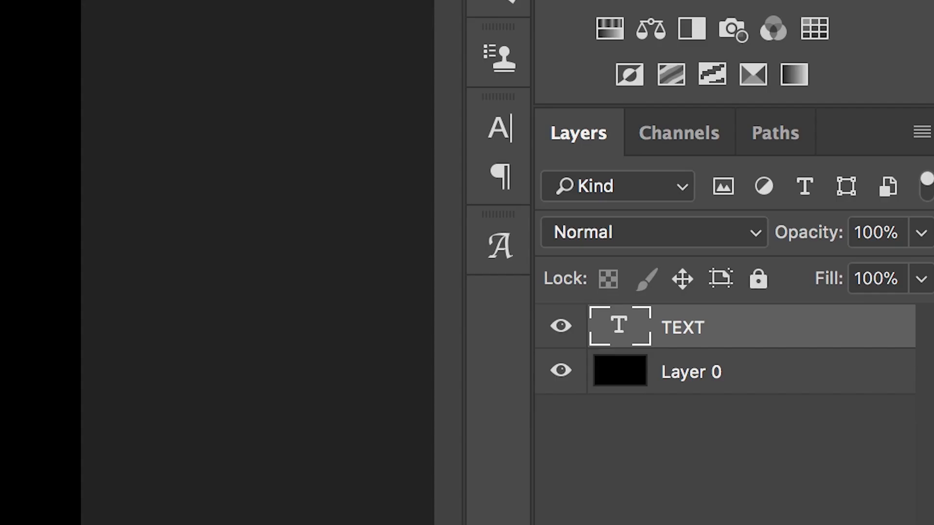
mouse_move(619, 343)
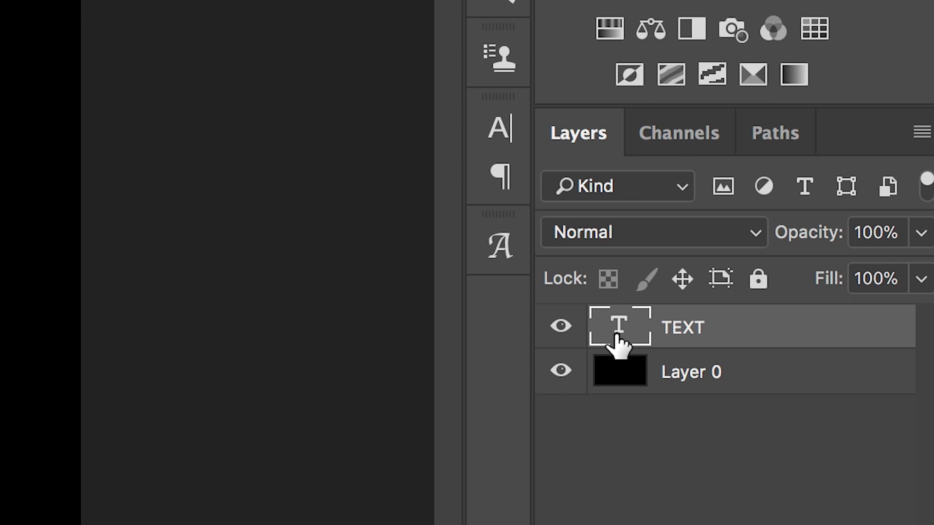
right_click(620, 326)
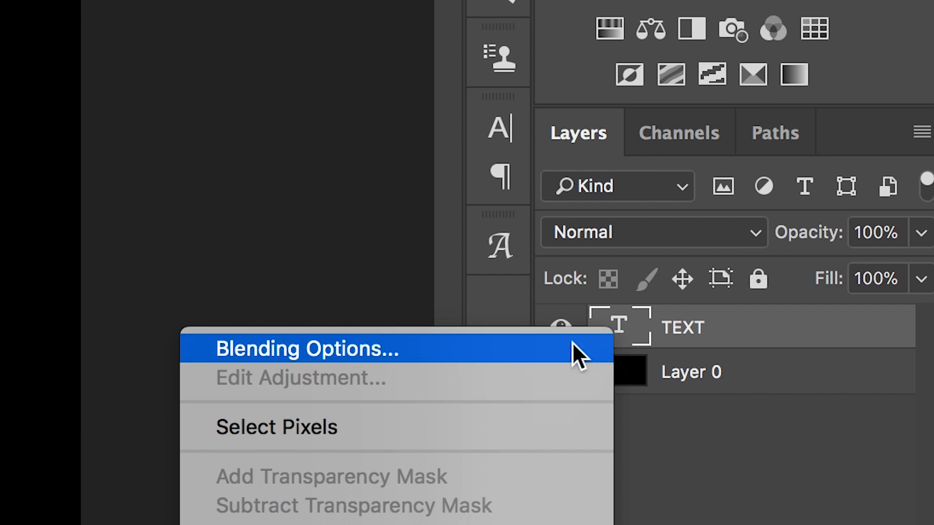
Enable Outer Glow in Blending Options with Noise returned to 0, ready to recolour the glow.
left_click(307, 348)
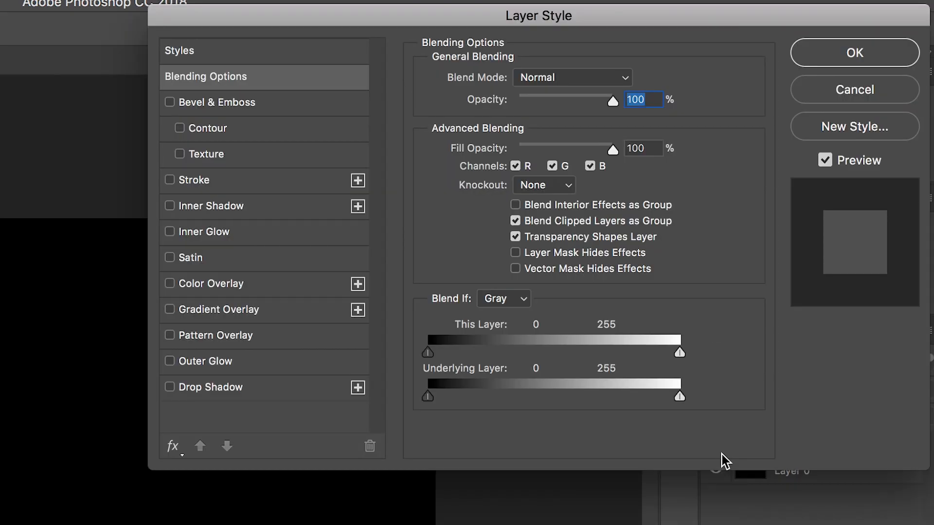
mouse_move(216, 328)
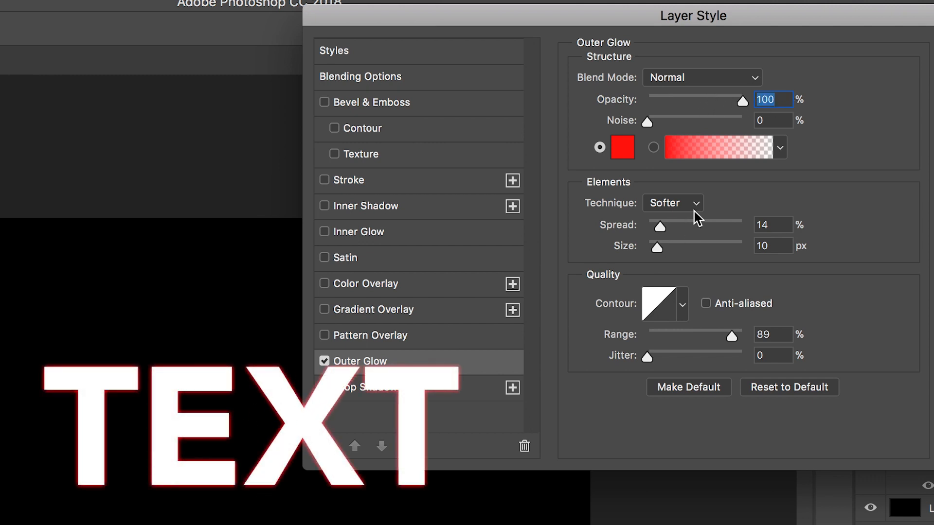
left_click_drag(648, 122, 708, 122)
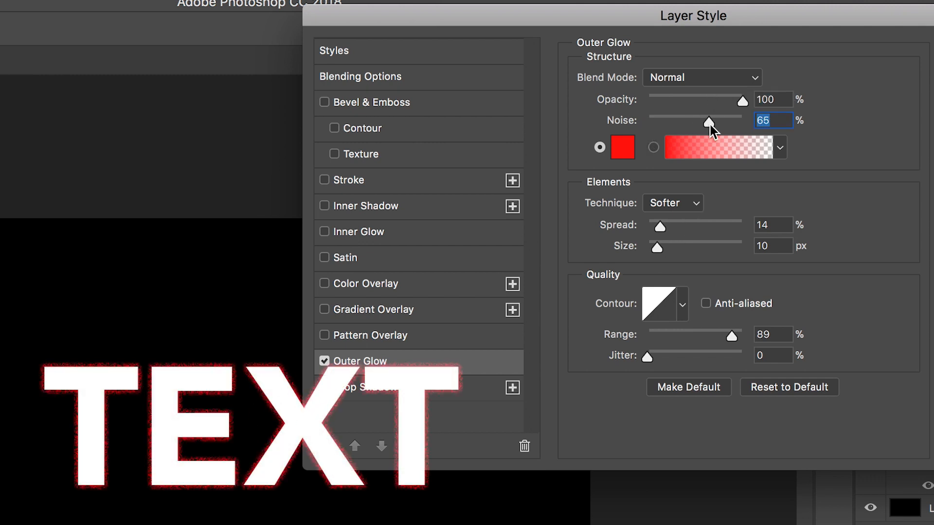
left_click_drag(708, 121, 648, 121)
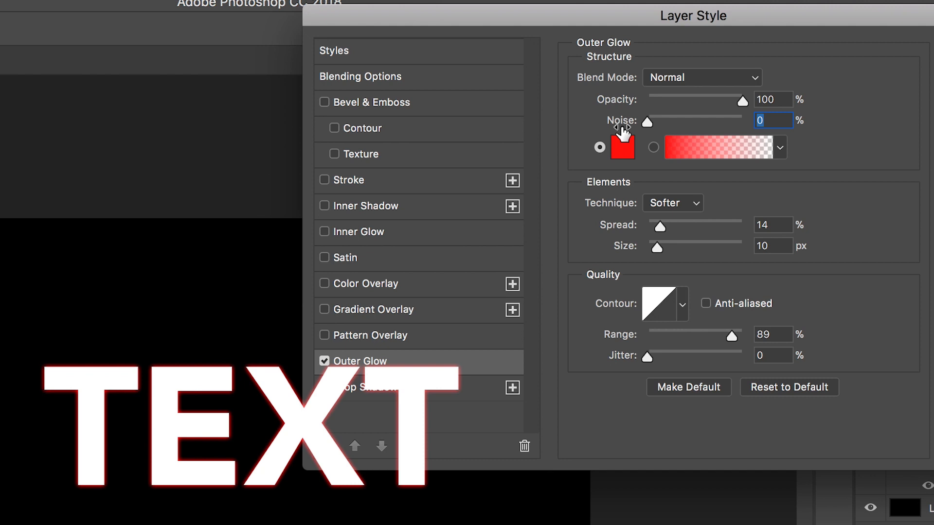
left_click(622, 147)
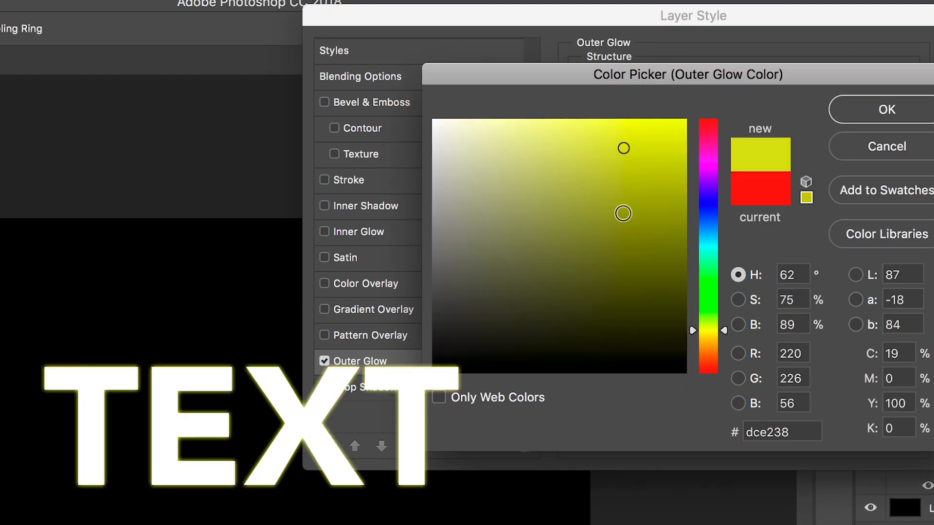
Confirm yellow as the Outer Glow colour in the Color Picker.
left_click(887, 109)
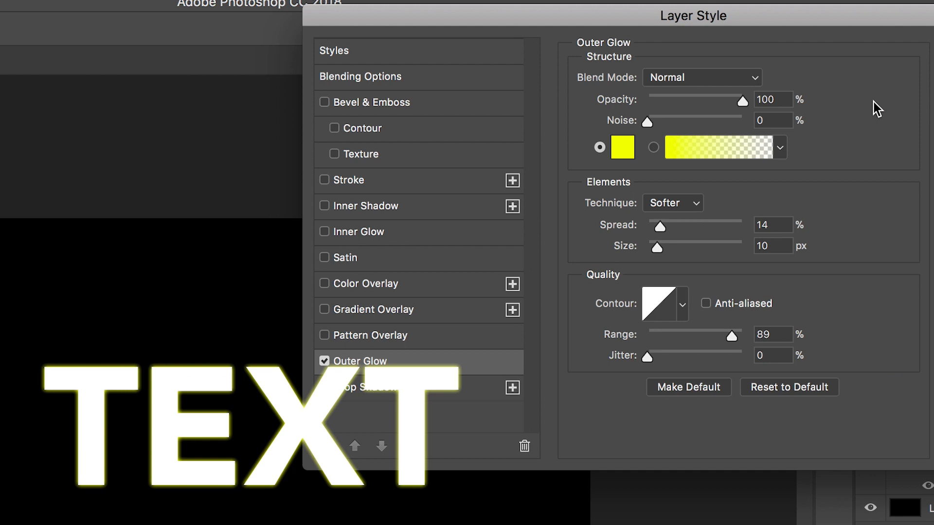
mouse_move(685, 204)
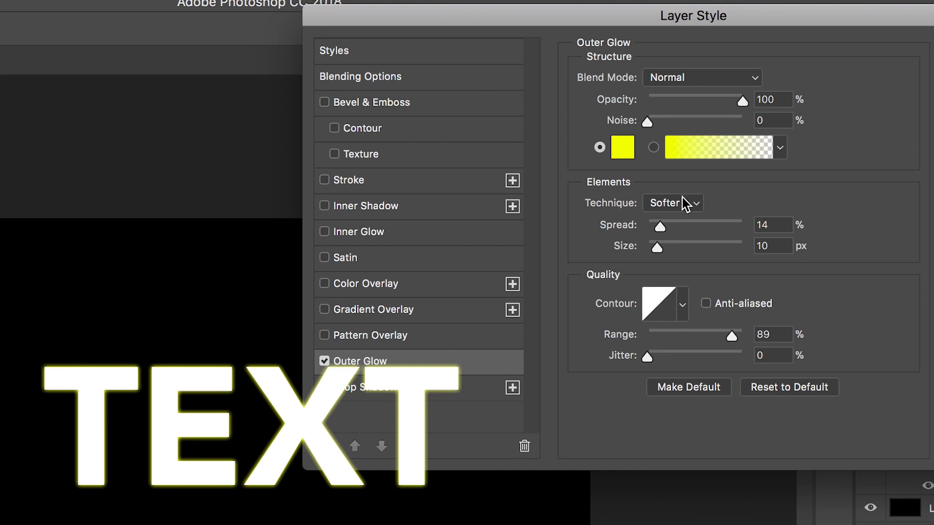
Switch the Outer Glow technique from Softer to Precise.
left_click(672, 202)
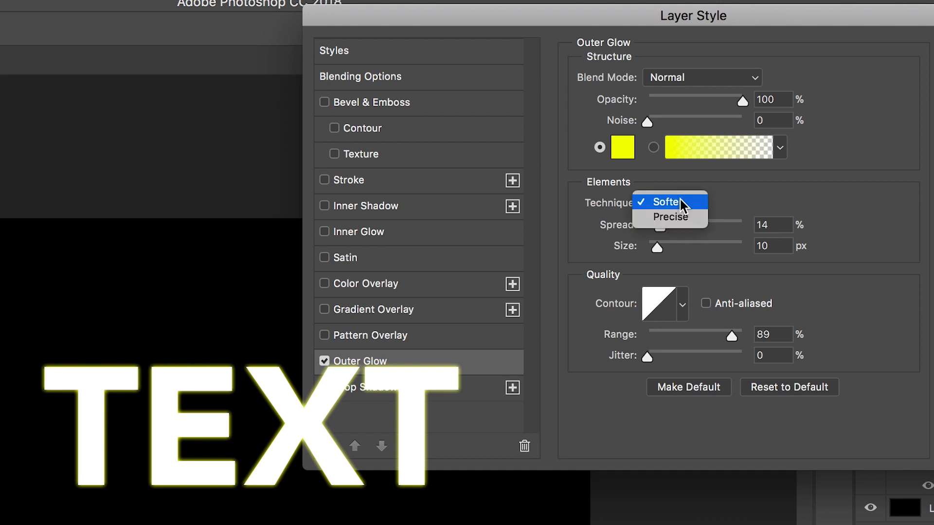
left_click(670, 216)
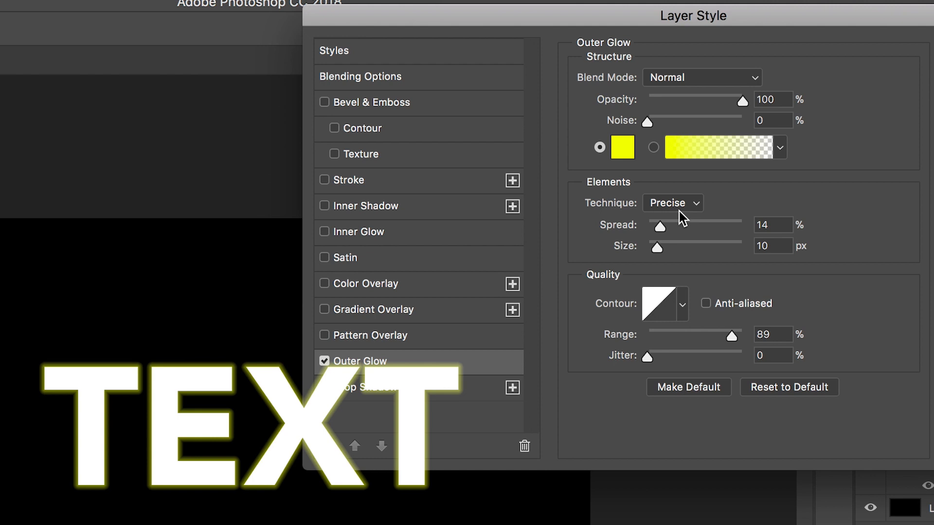
mouse_move(682, 222)
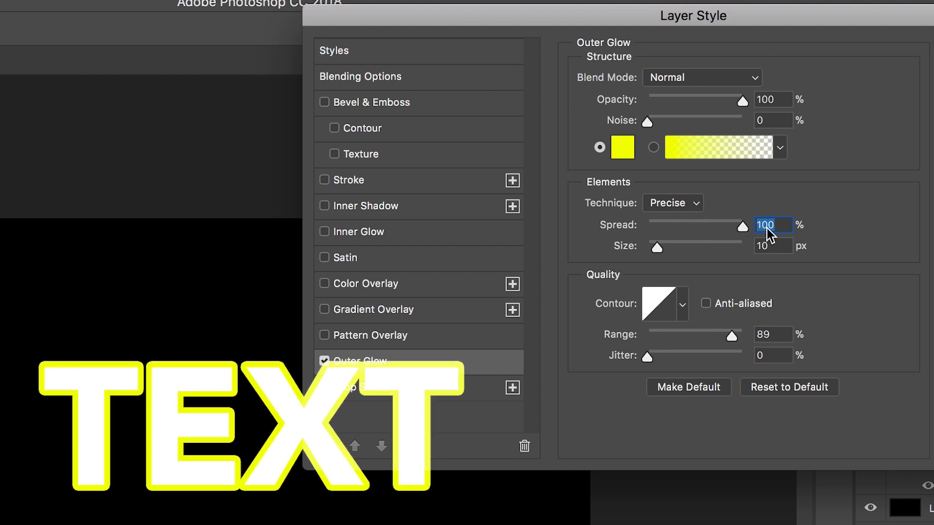
mouse_move(741, 438)
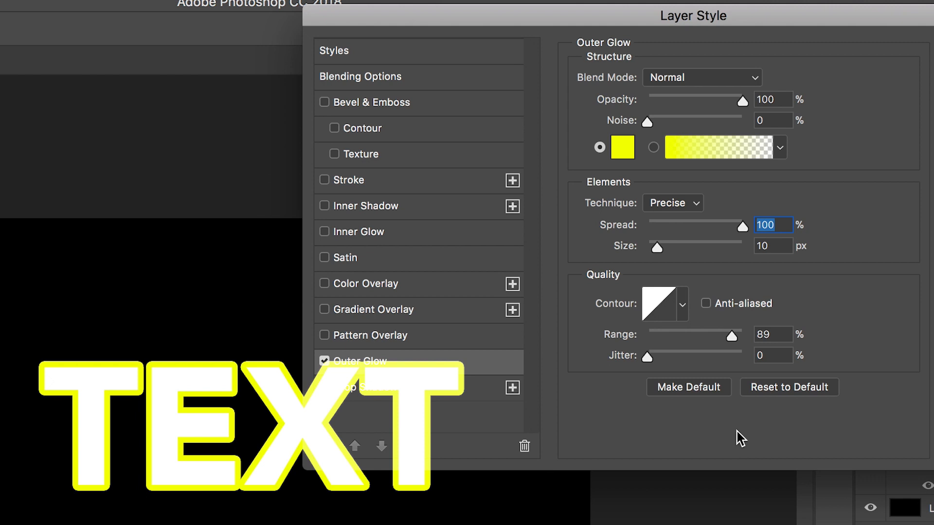
mouse_move(715, 252)
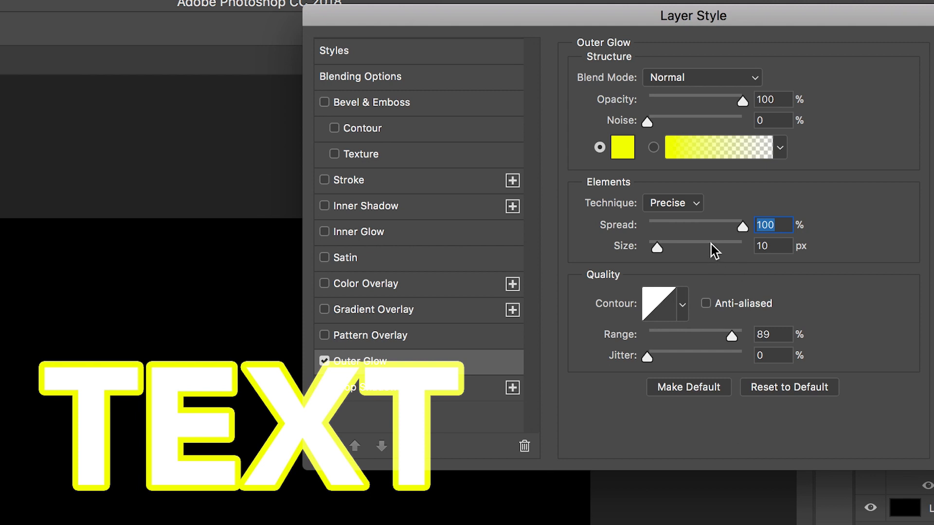
Adjust the glow to Spread 14% and Size 21 px for a tighter halo.
left_click_drag(658, 245, 676, 245)
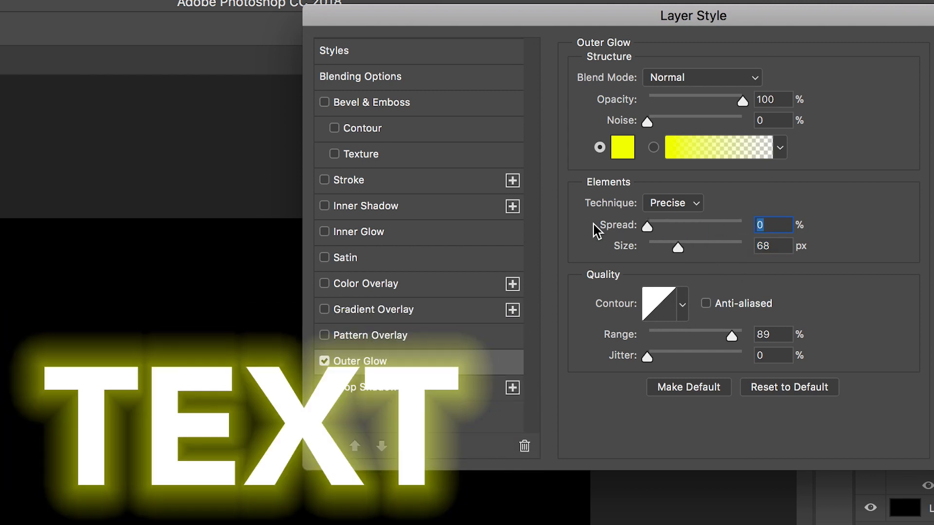
left_click_drag(649, 228, 666, 228)
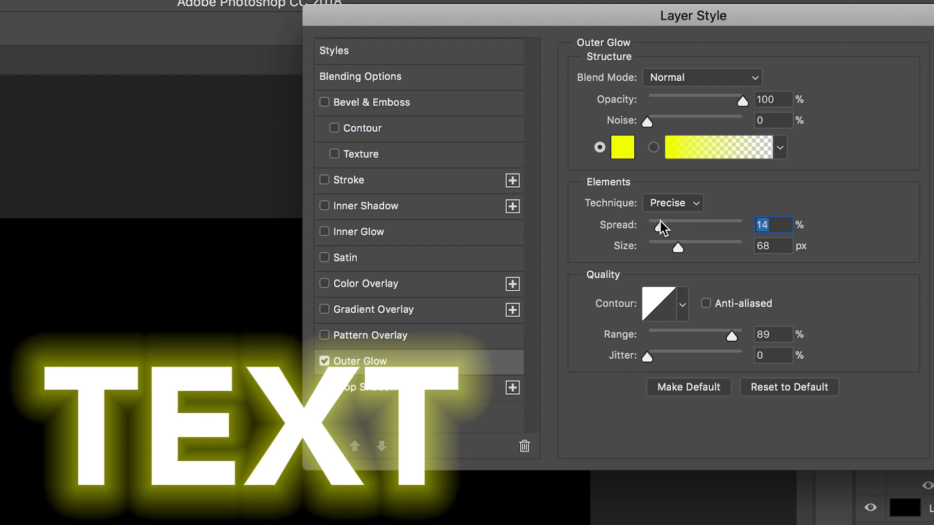
mouse_move(663, 228)
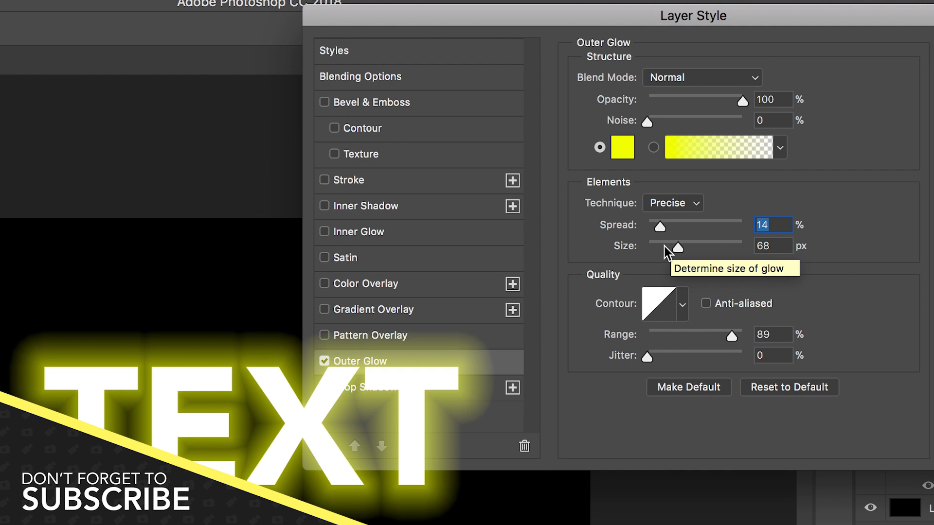
left_click_drag(676, 247, 660, 247)
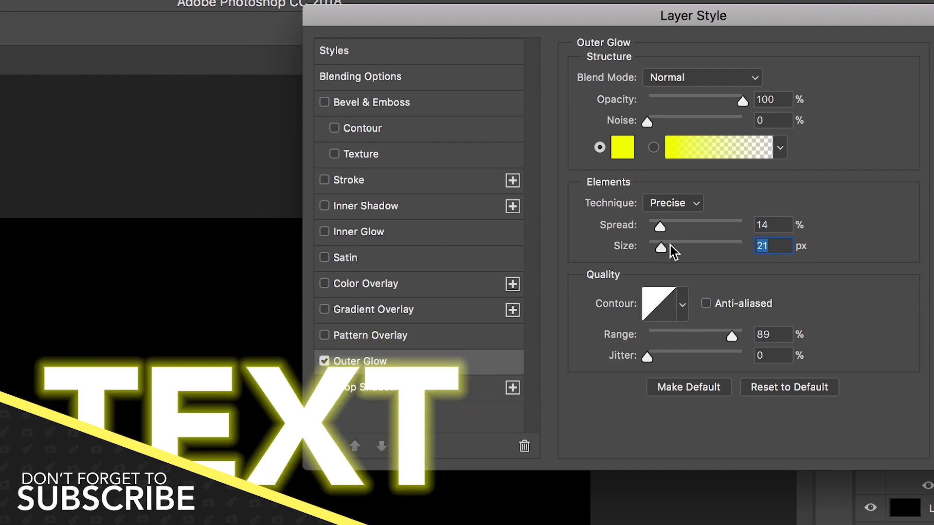
Try cone and inverted-cone contours, keep Linear, and enlarge the glow to a soft 163 px.
left_click(681, 303)
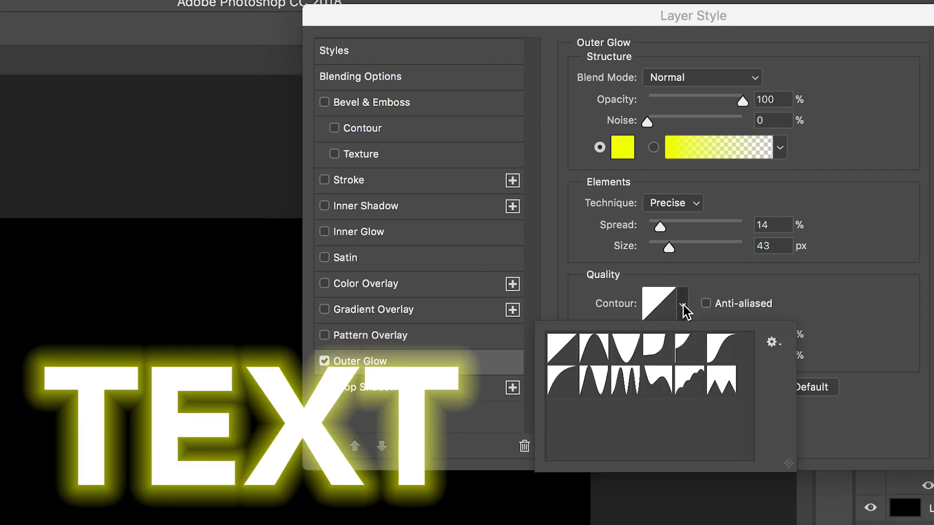
left_click(591, 350)
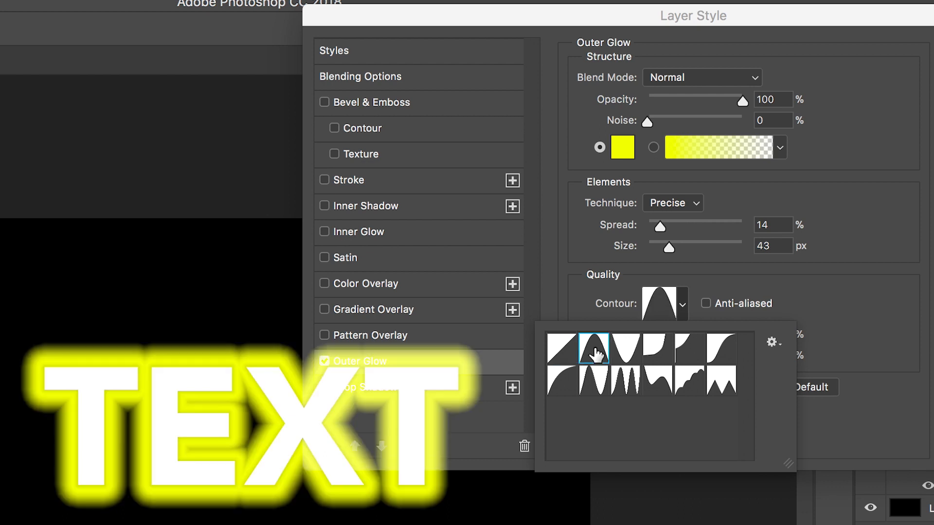
left_click(626, 348)
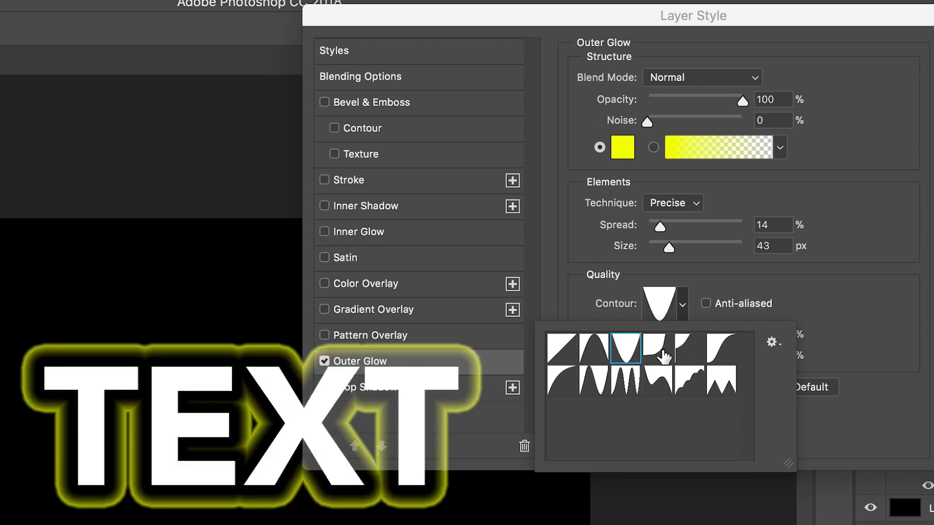
left_click(722, 348)
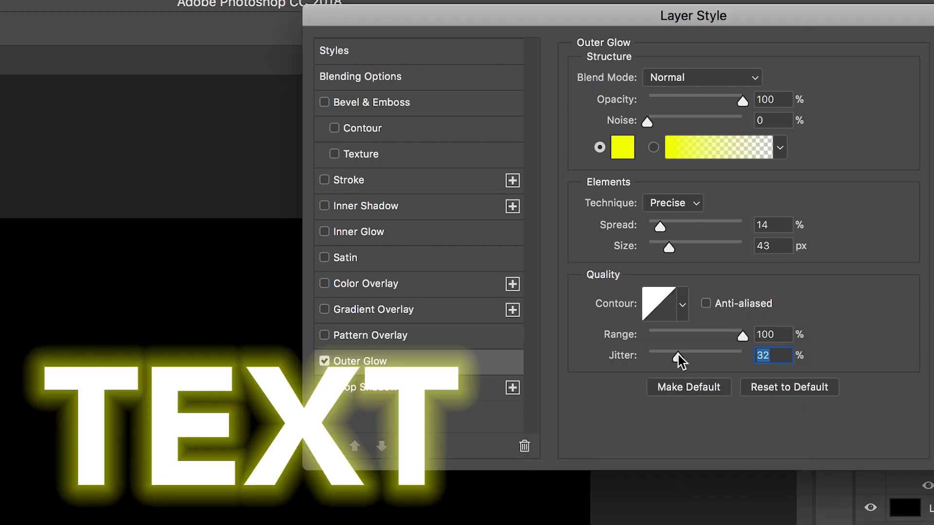
left_click_drag(668, 246, 714, 246)
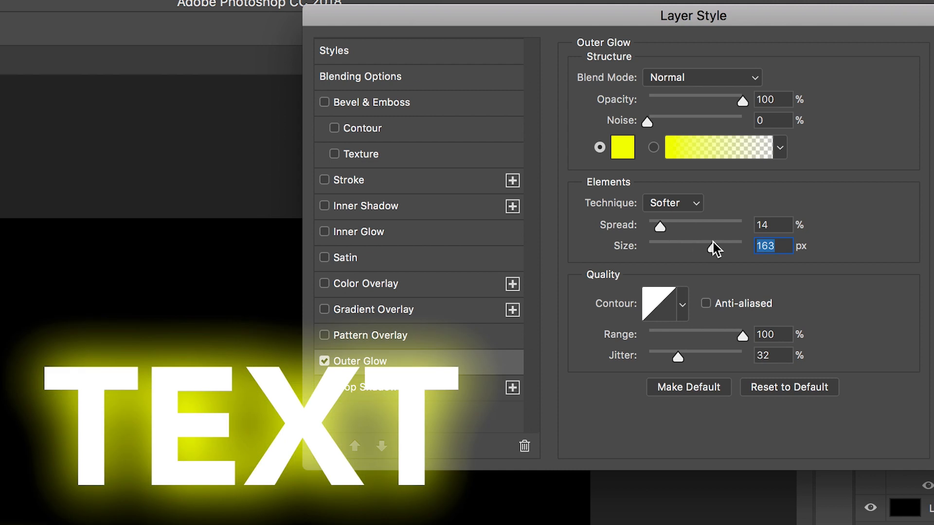